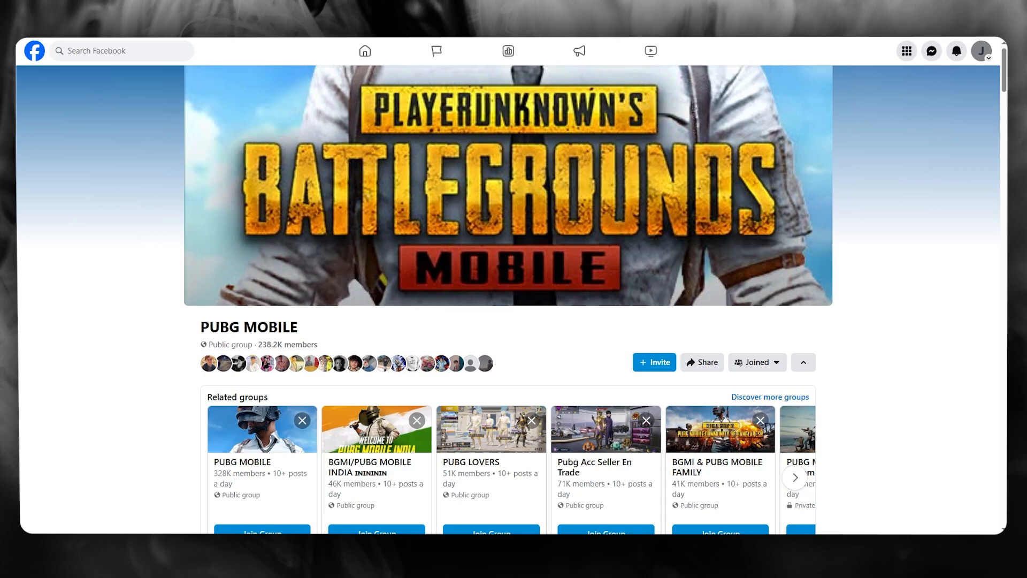
mouse_move(163, 194)
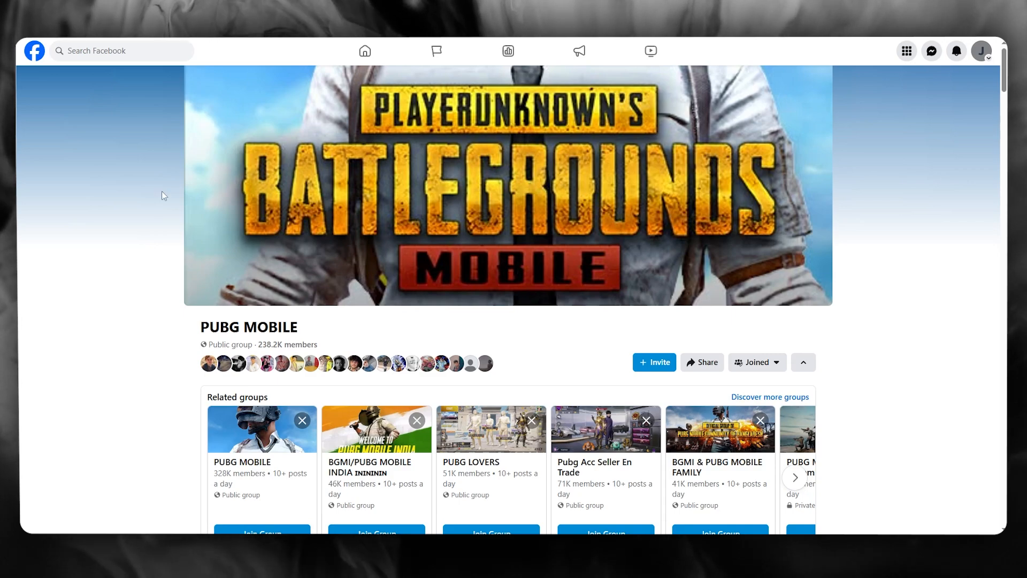
- Scroll the PUBG MOBILE group page down to the Discussion tab and Featured posts
scroll(down, 3)
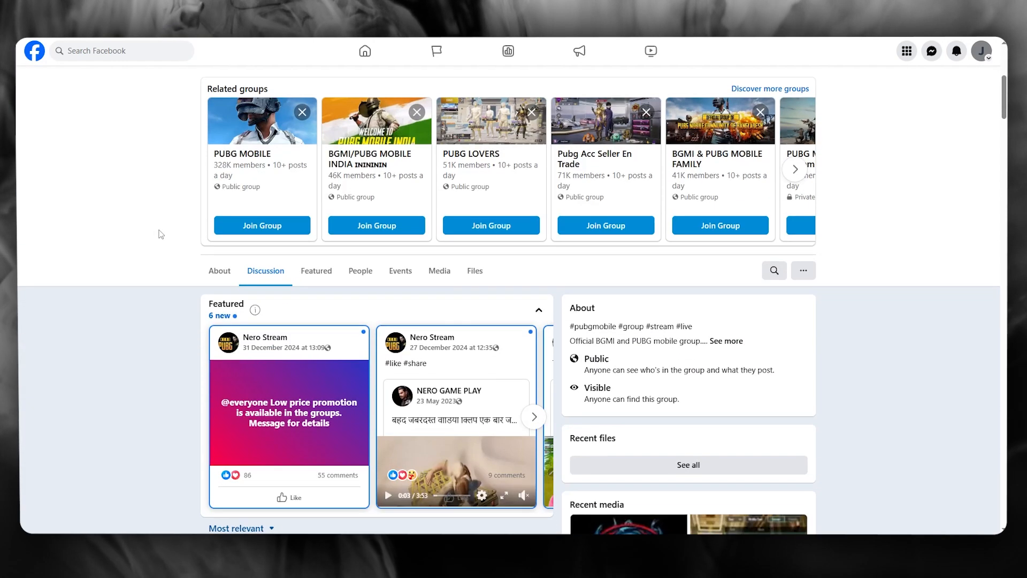
scroll(down, 3)
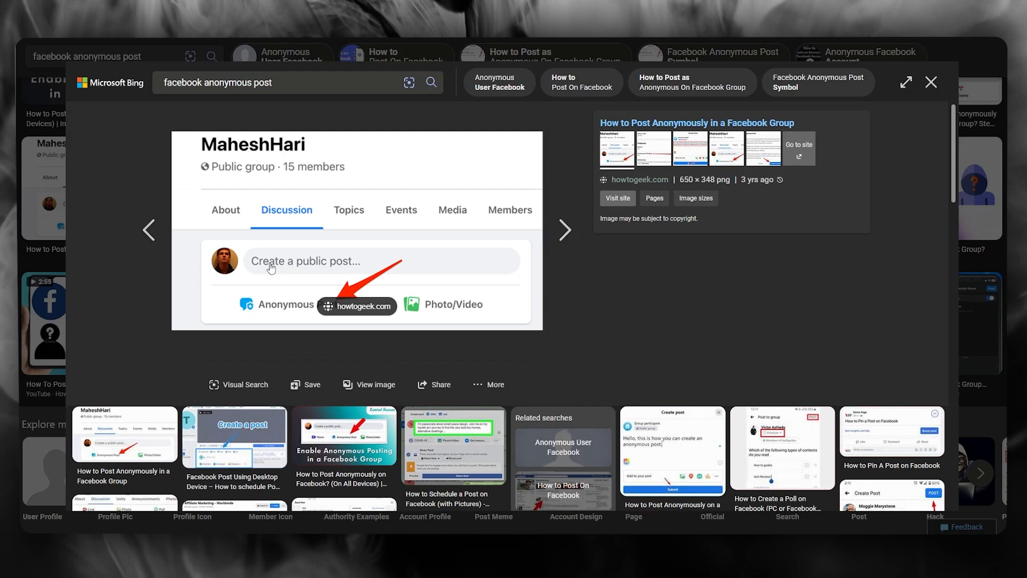
mouse_move(284, 317)
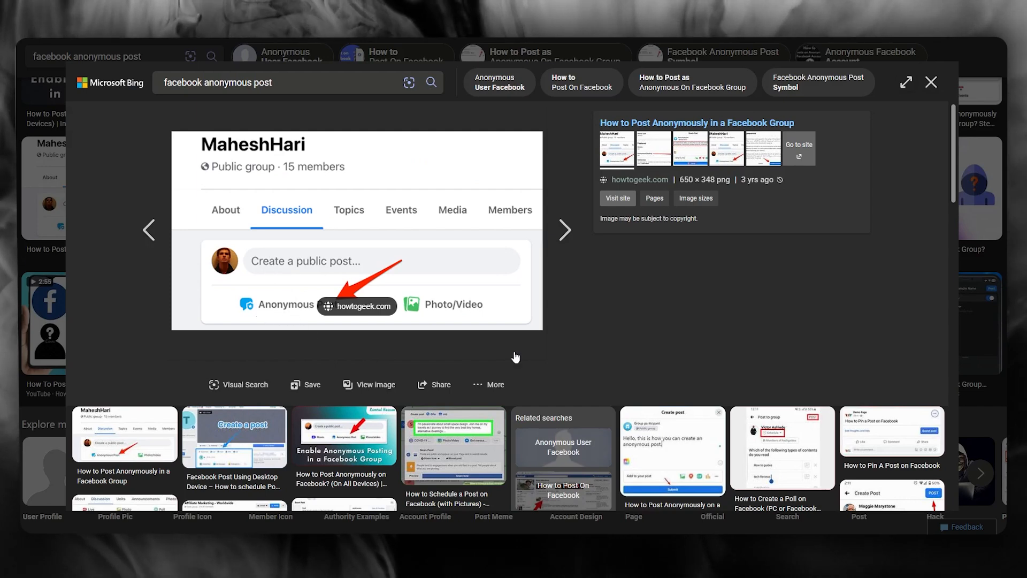
mouse_move(498, 355)
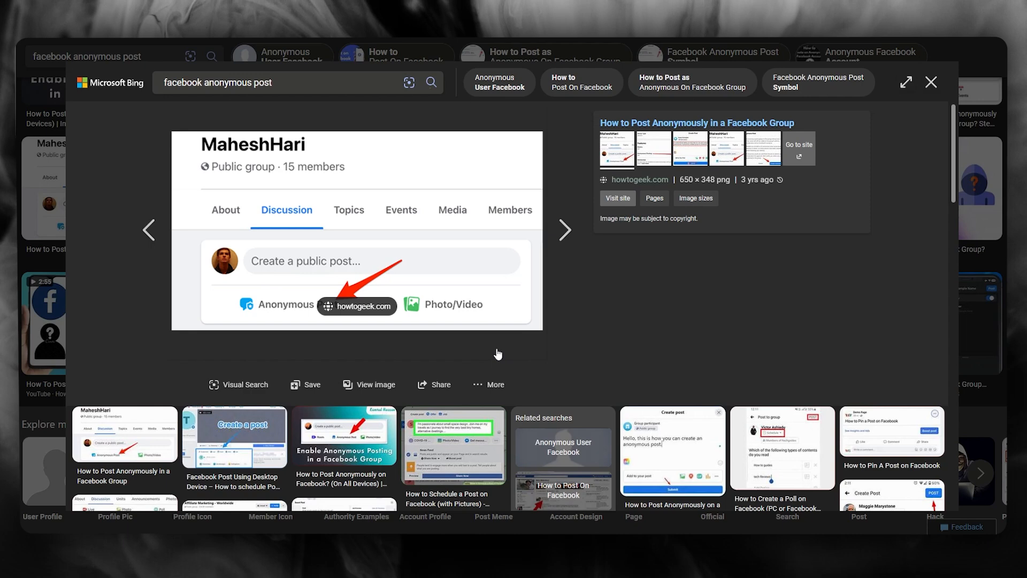
mouse_move(269, 316)
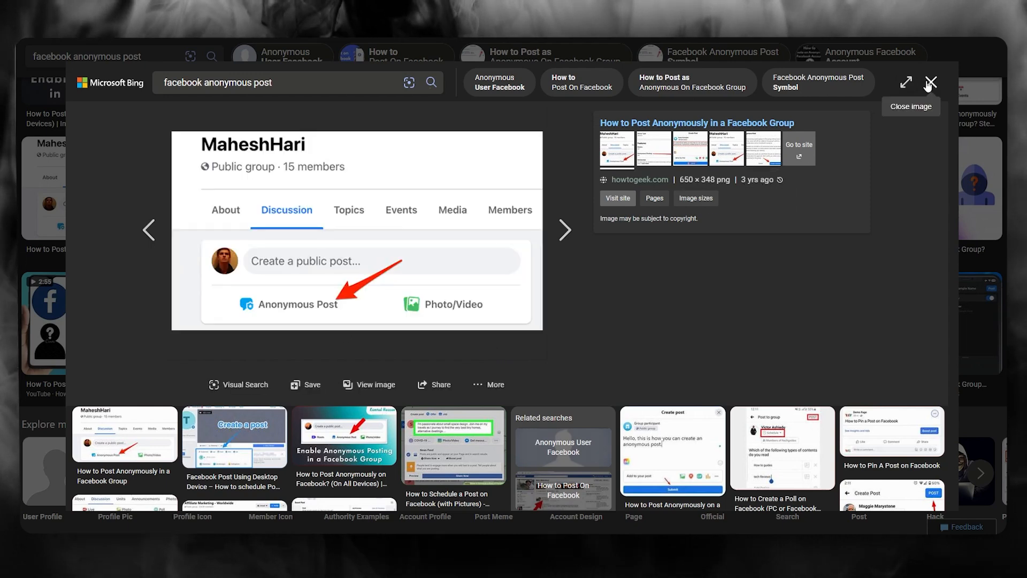
- View the Bing Anonymous Post example image, then return to the PUBG MOBILE group's Discussion feed
click(931, 83)
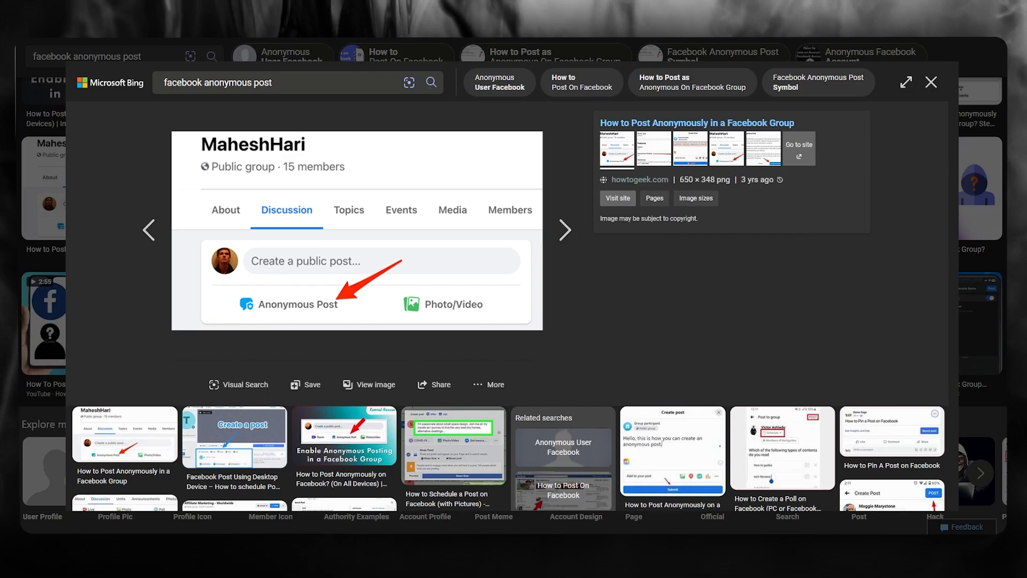
click(931, 82)
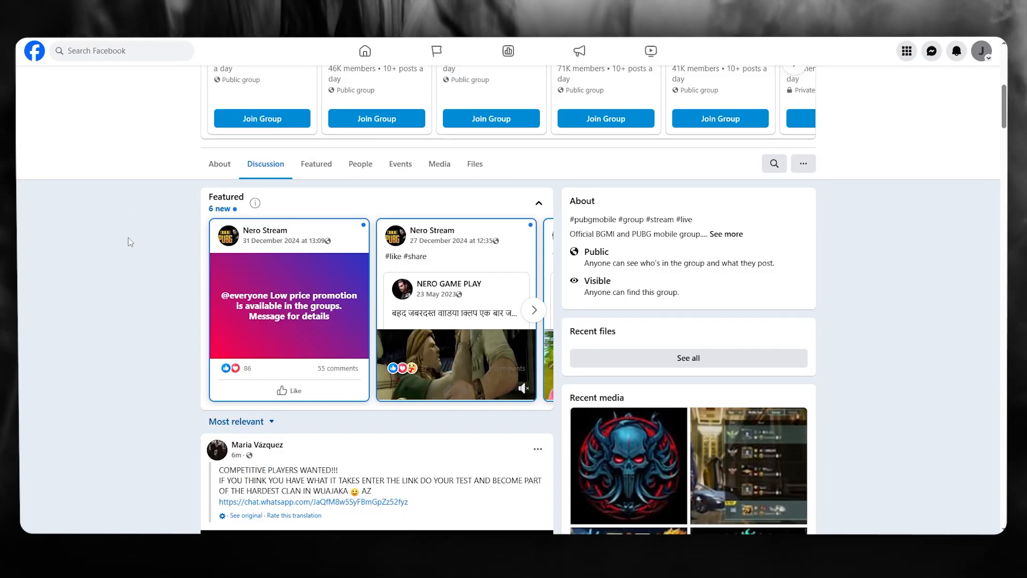